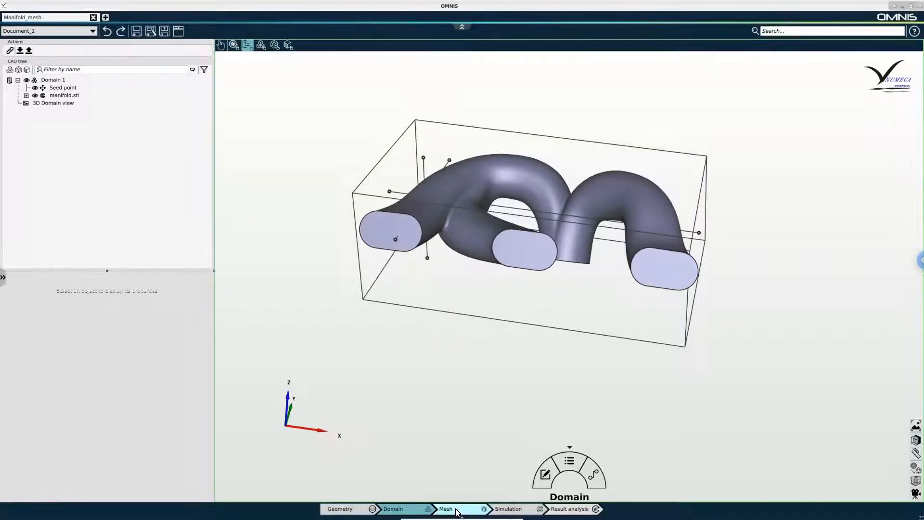
- Switch the workflow bar from the Domain stage to the Mesh stage
{"action": "left_click", "coordinate": [445, 509]}
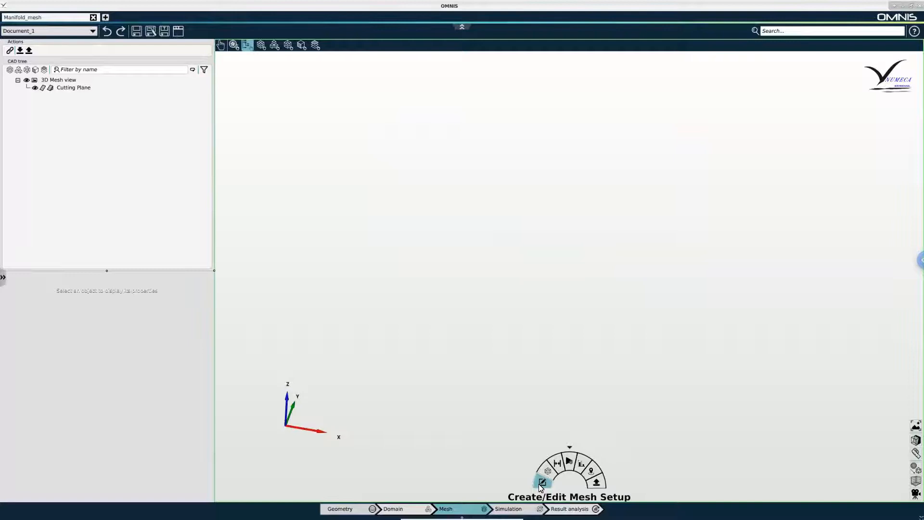
- Add Mesh Setup 1 with the Hexpress mesher, include Domain 1, and apply
{"action": "left_click", "coordinate": [541, 482]}
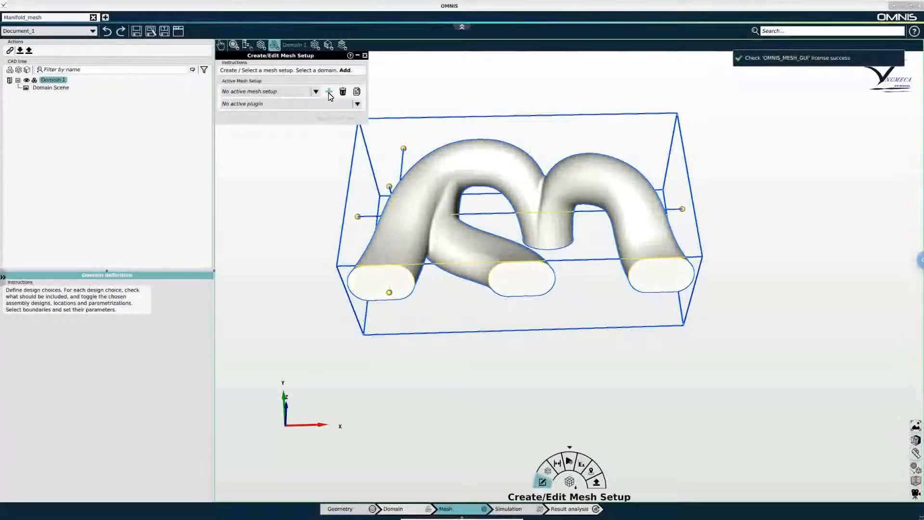
{"action": "left_click", "coordinate": [329, 91]}
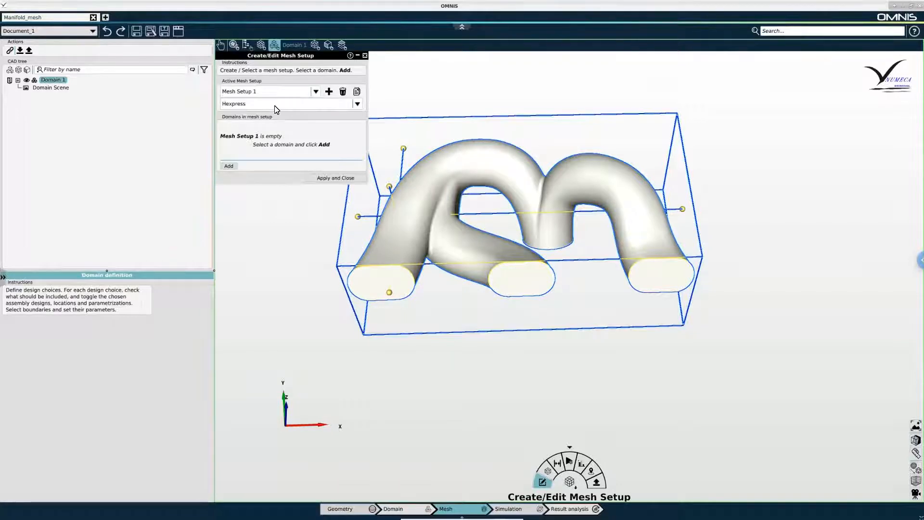
{"action": "left_click", "coordinate": [357, 104]}
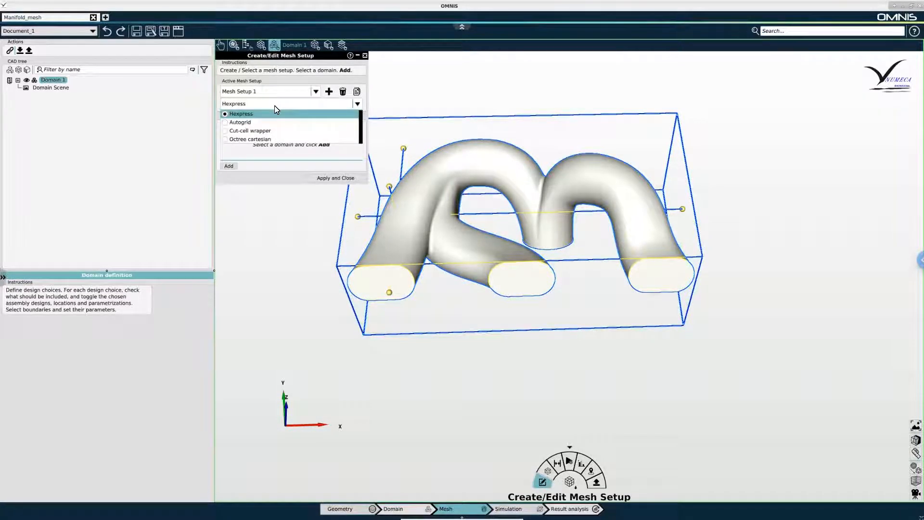
{"action": "left_click", "coordinate": [240, 113]}
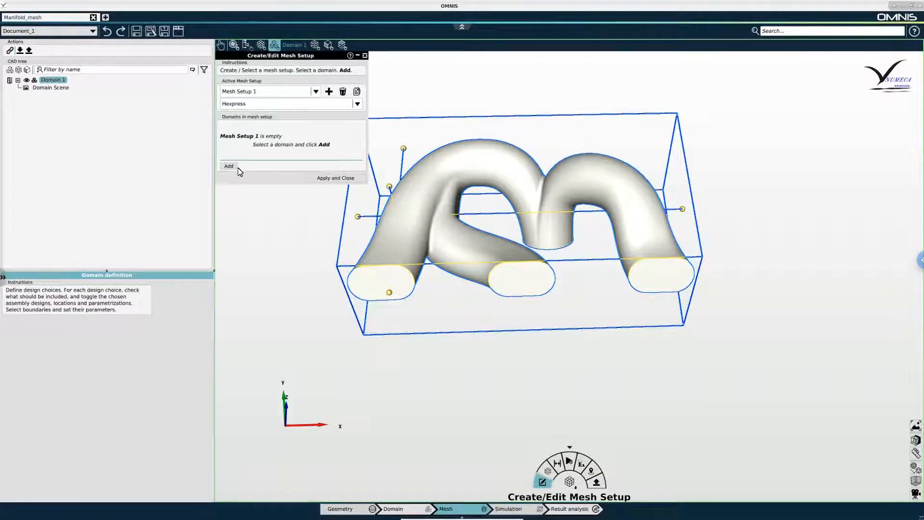
{"action": "left_click", "coordinate": [229, 166]}
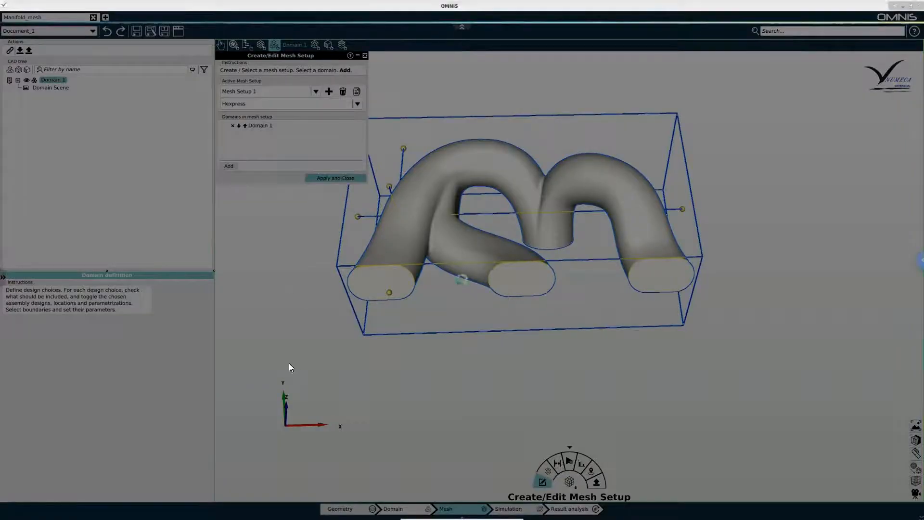
{"action": "left_click", "coordinate": [335, 178]}
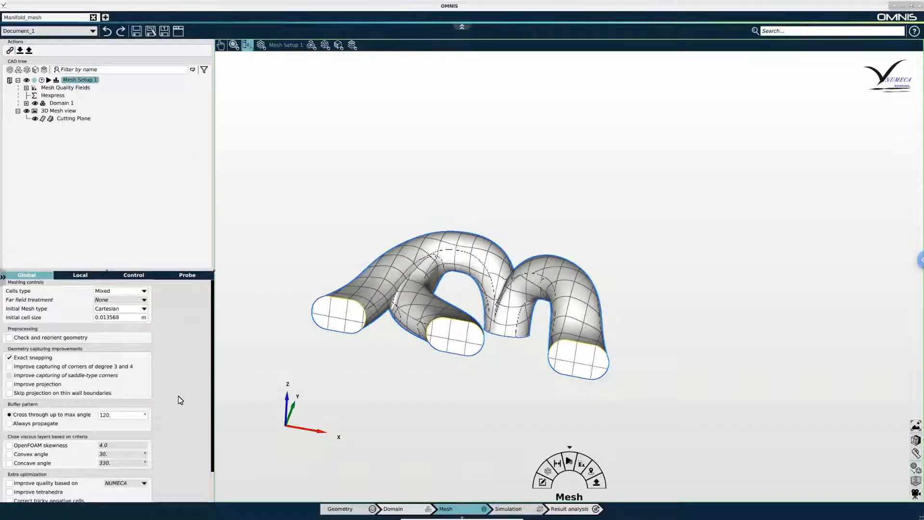
{"action": "mouse_move", "coordinate": [53, 293]}
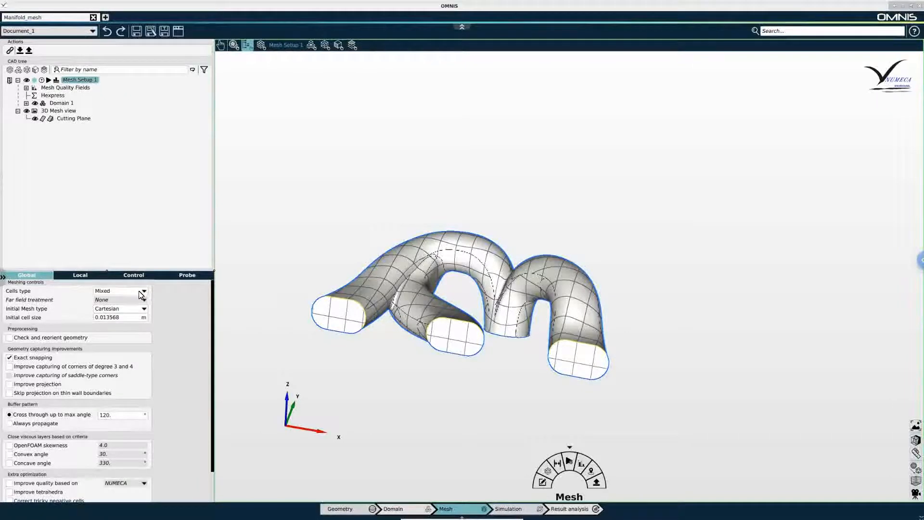
- Choose Full hexa as the global Cells type for Mesh Setup 1
{"action": "left_click", "coordinate": [144, 290]}
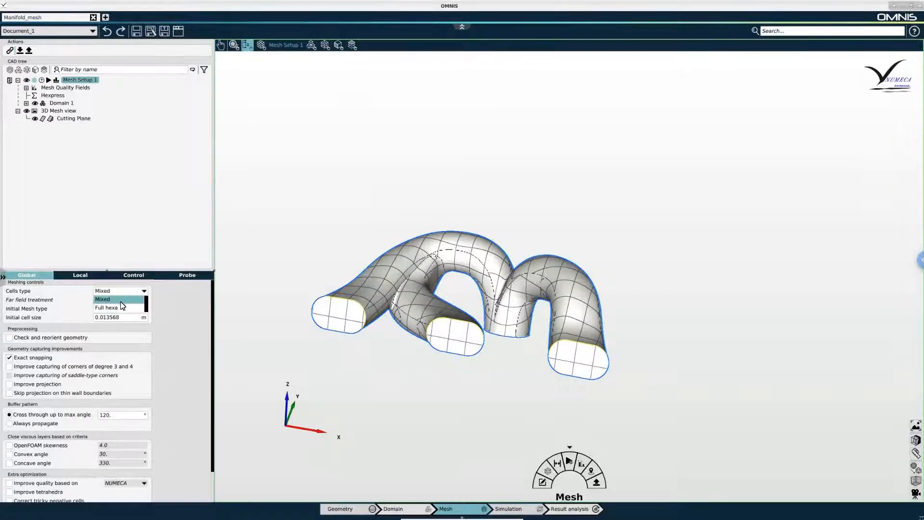
{"action": "left_click", "coordinate": [107, 308]}
{"action": "type", "text": "0.0019"}
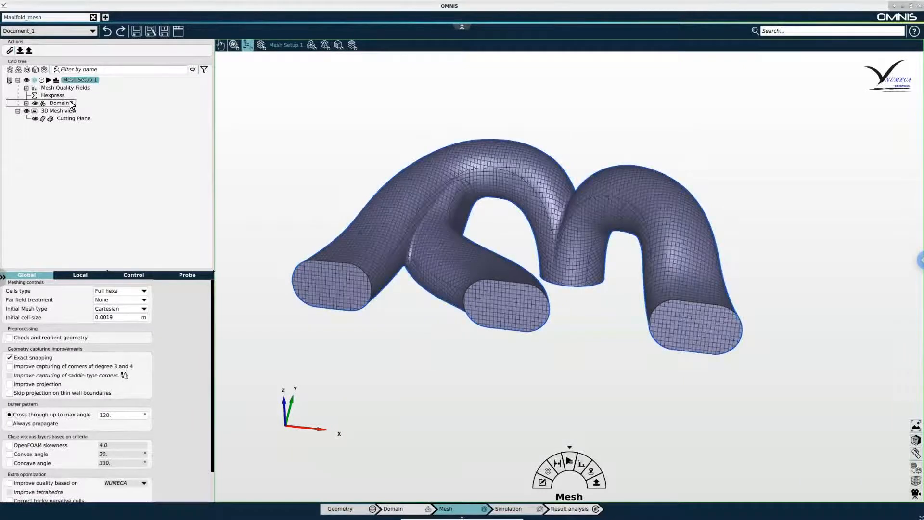
- Expand Domain 1 and manifold.stl to list Inlet, Walls and Outlet, then pick Walls
{"action": "left_click", "coordinate": [59, 102]}
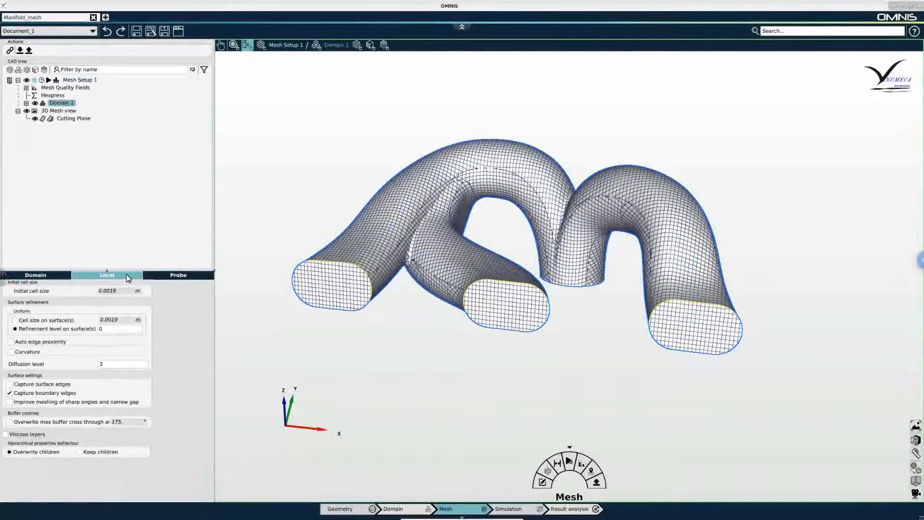
{"action": "mouse_move", "coordinate": [107, 275]}
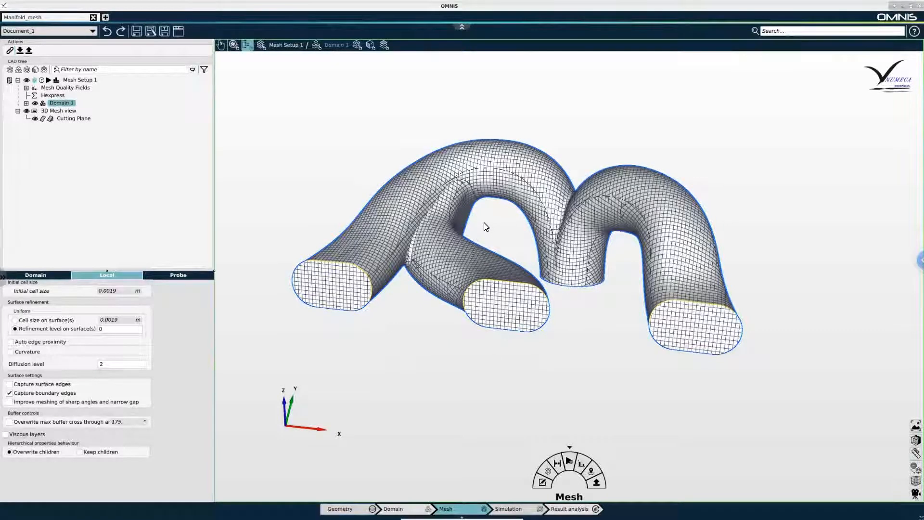
{"action": "mouse_move", "coordinate": [506, 228]}
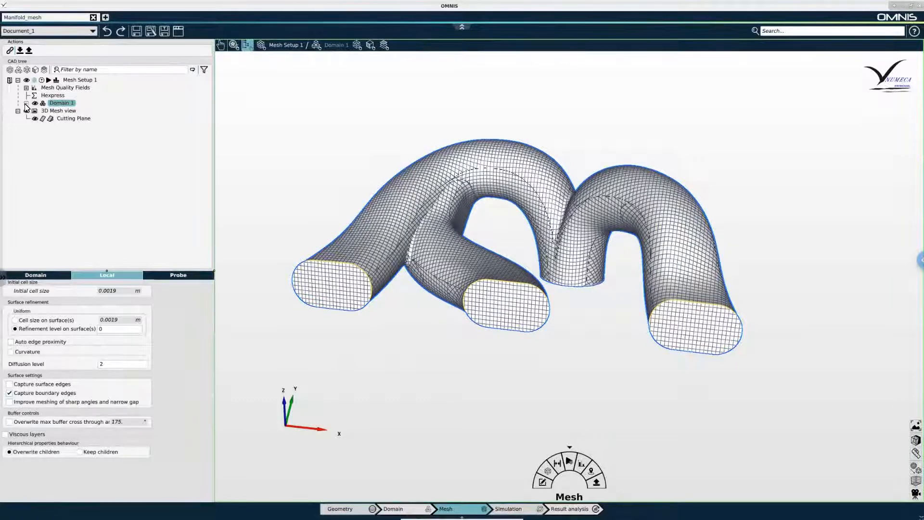
{"action": "left_click", "coordinate": [17, 103]}
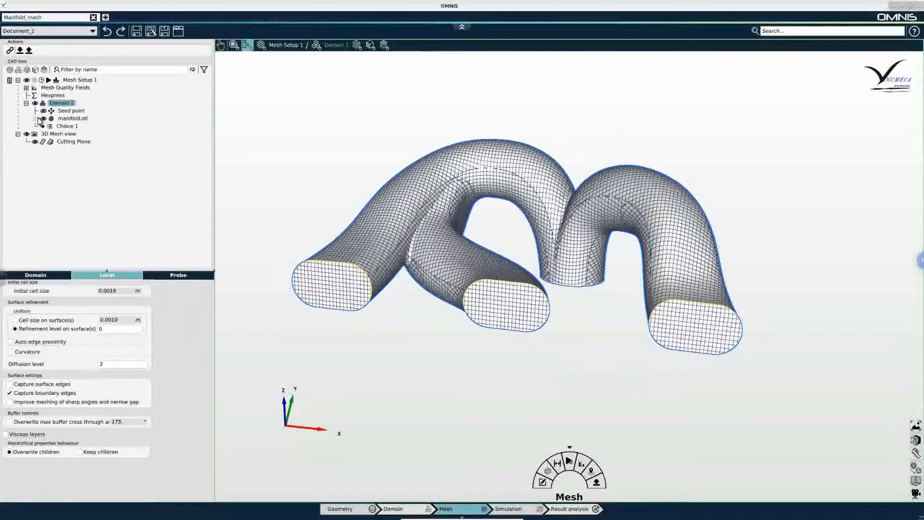
{"action": "left_click", "coordinate": [34, 118]}
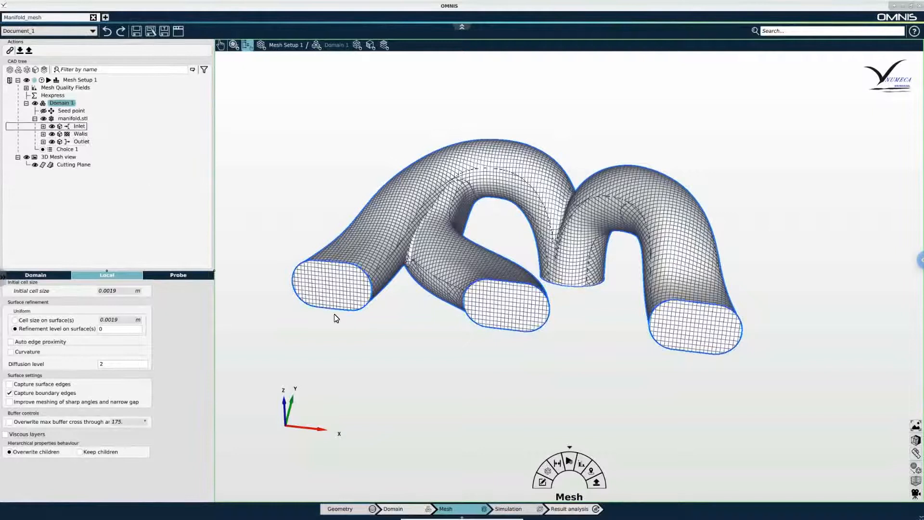
{"action": "left_click", "coordinate": [81, 133]}
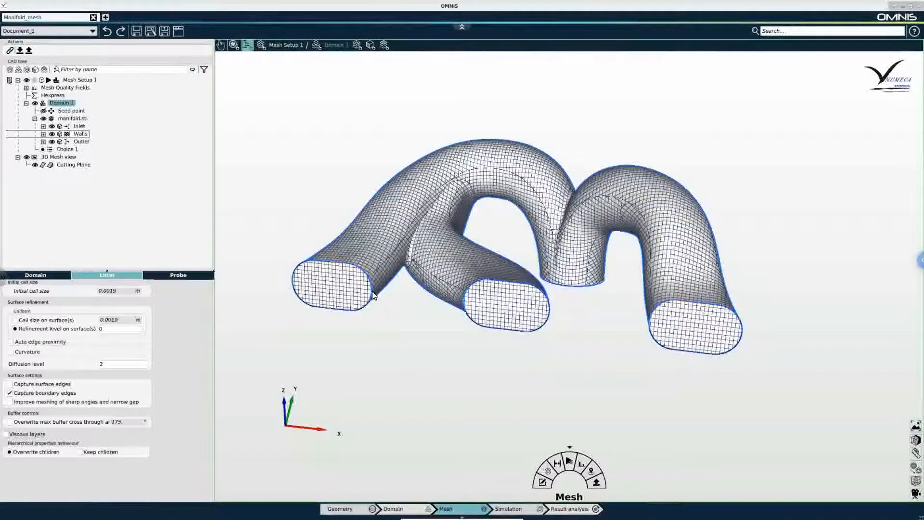
{"action": "left_click", "coordinate": [78, 126]}
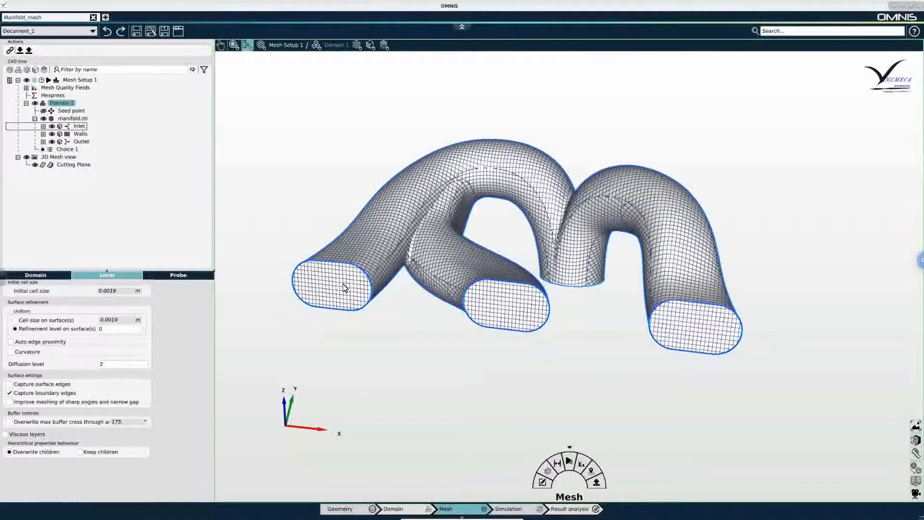
{"action": "left_click", "coordinate": [79, 134]}
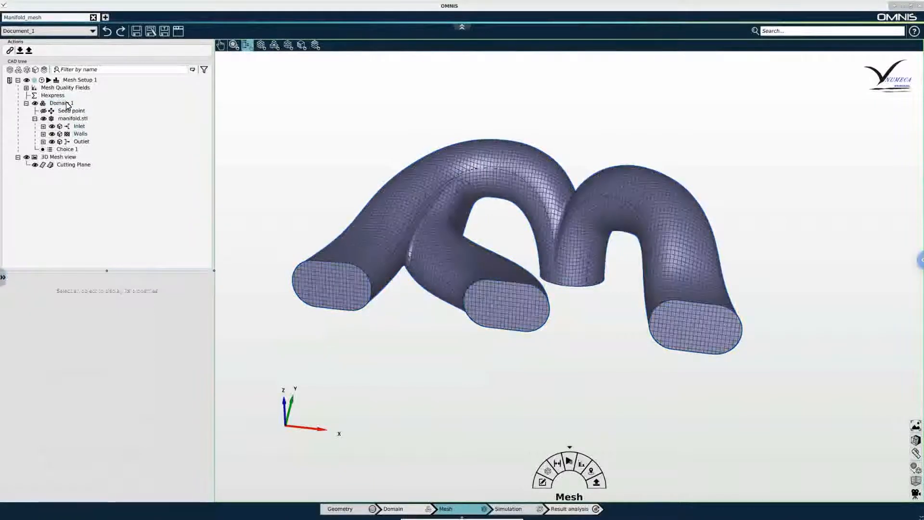
{"action": "left_click", "coordinate": [61, 102]}
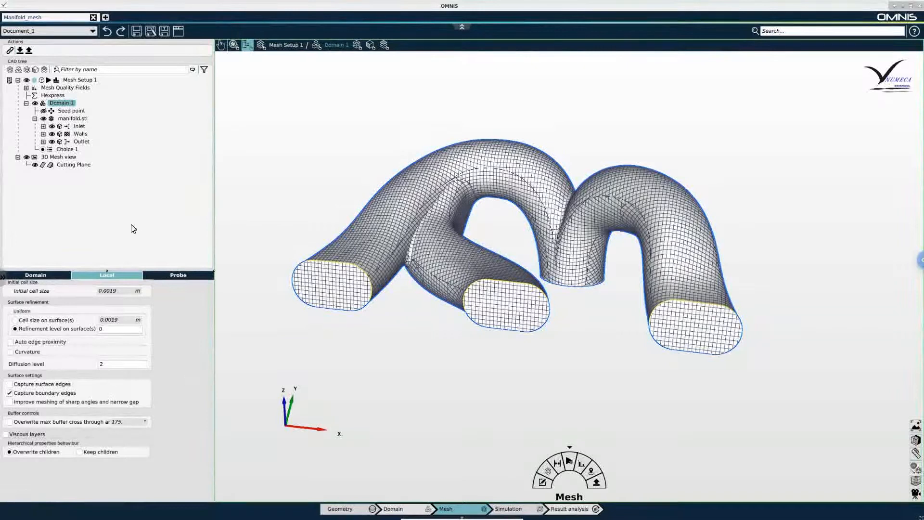
{"action": "left_click", "coordinate": [81, 133]}
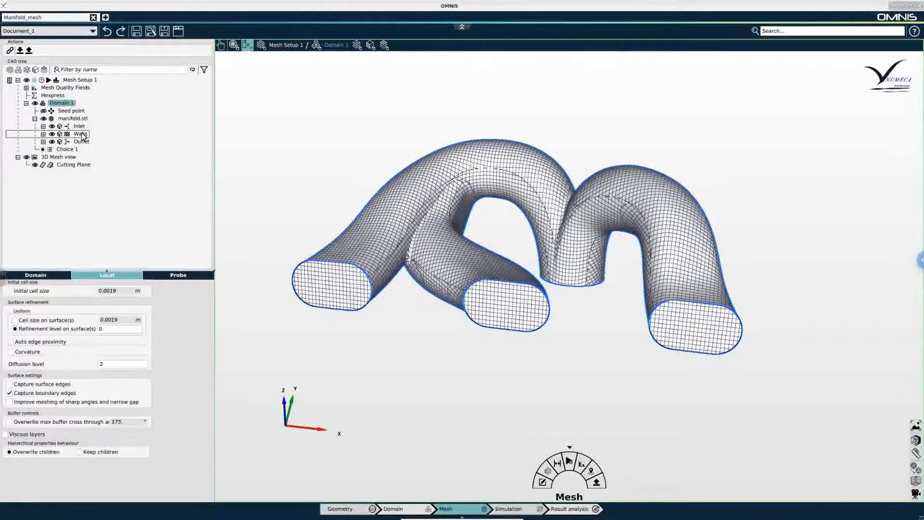
- Enable viscous layers on Walls with 8.0e-06 m first layer thickness, then save the project
{"action": "left_click", "coordinate": [78, 133]}
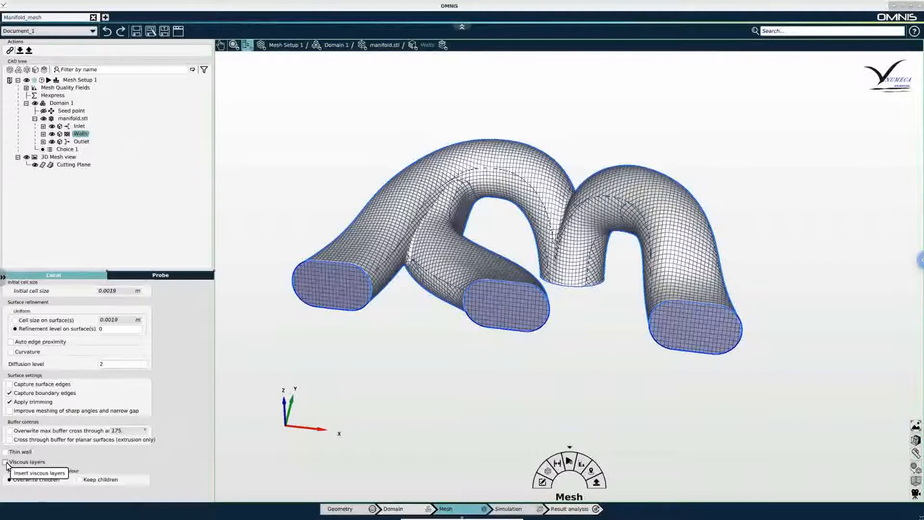
{"action": "left_click", "coordinate": [6, 461]}
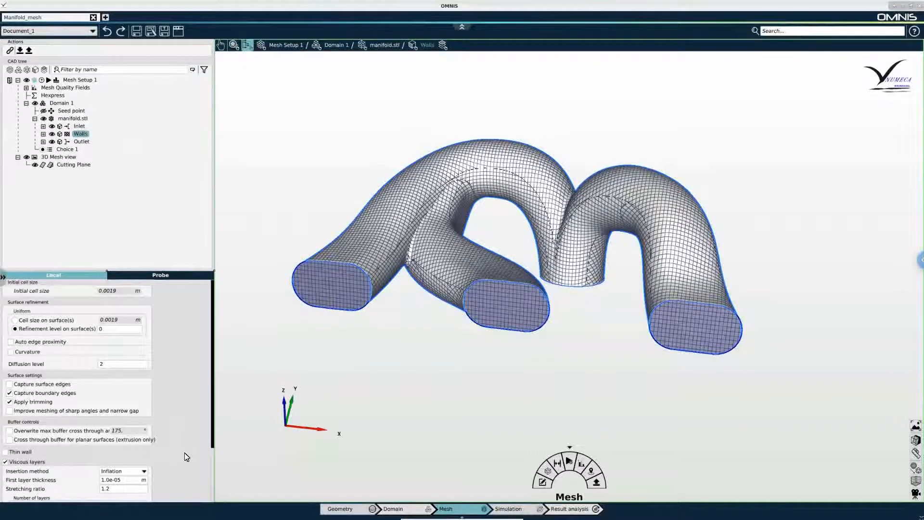
{"action": "scroll", "scroll_direction": "down", "scroll_amount": 3}
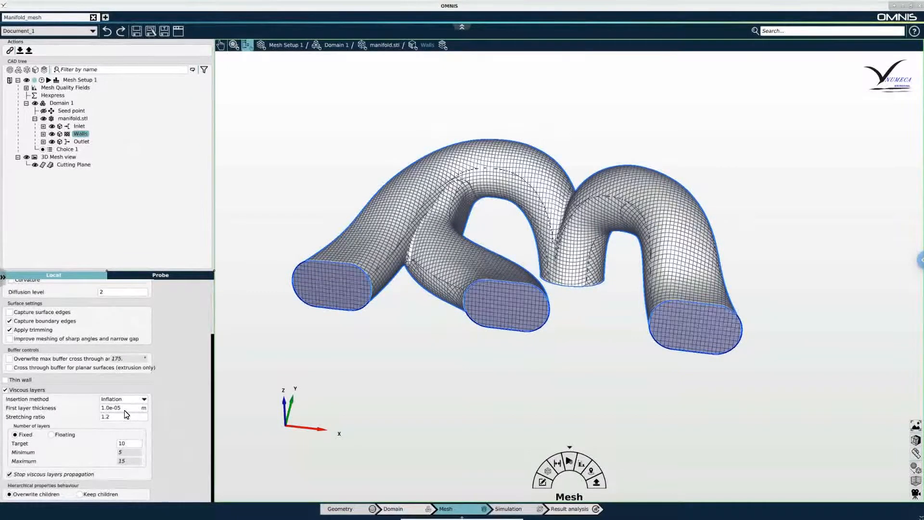
{"action": "triple_click", "coordinate": [110, 408]}
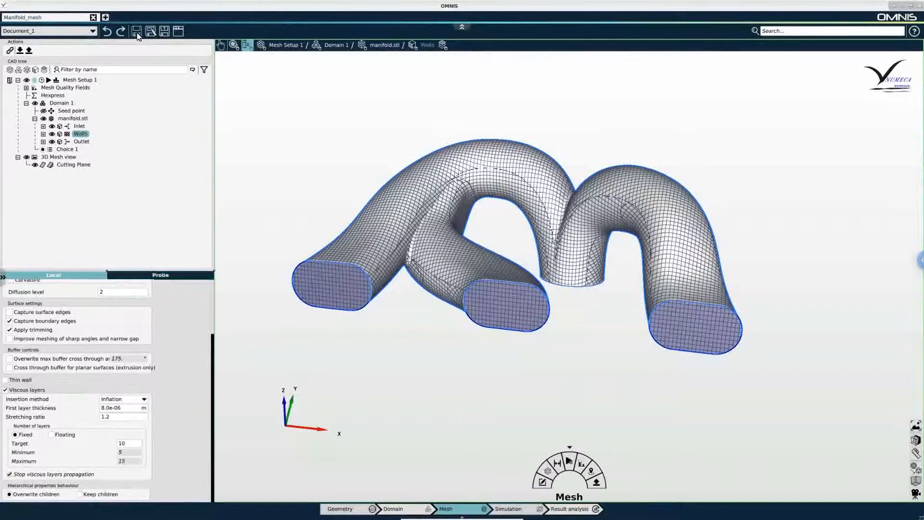
{"action": "left_click", "coordinate": [136, 32]}
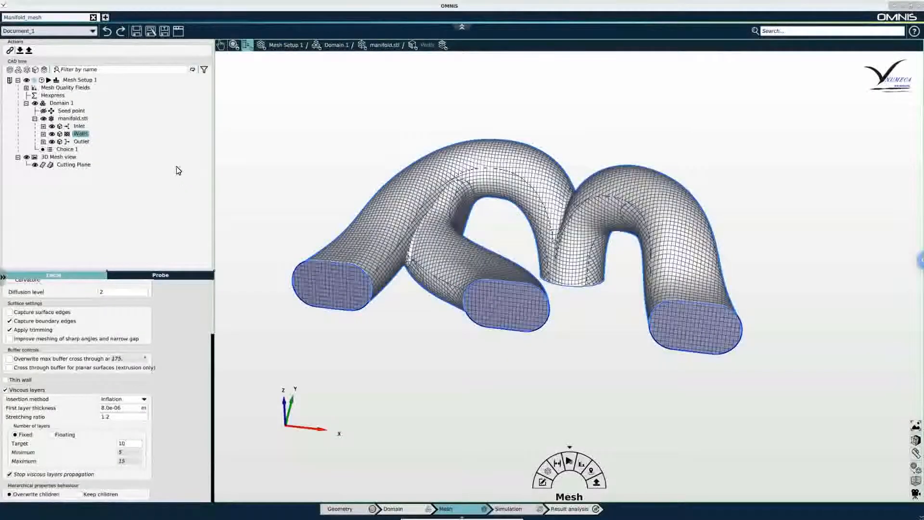
{"action": "mouse_move", "coordinate": [56, 79]}
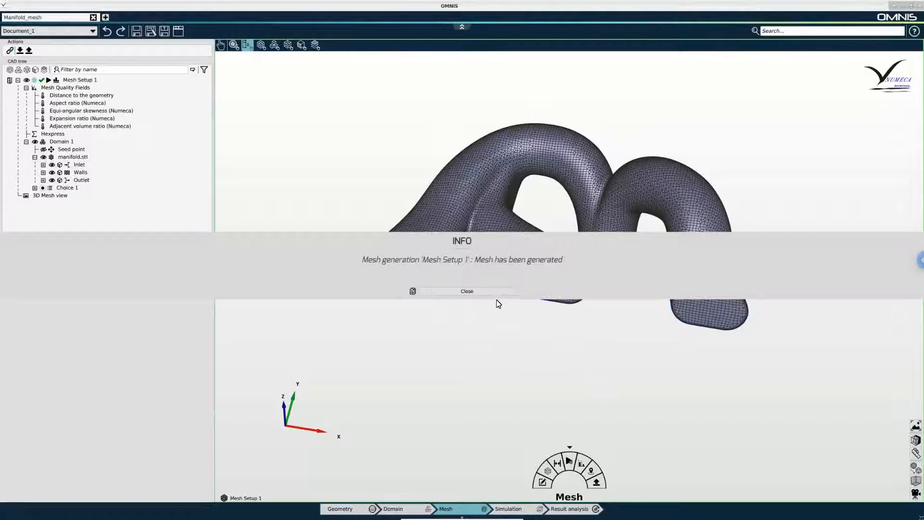
- Dismiss the mesh notice and browse the 235,770-cell mesh quality statistics before closing them
{"action": "left_click", "coordinate": [467, 291]}
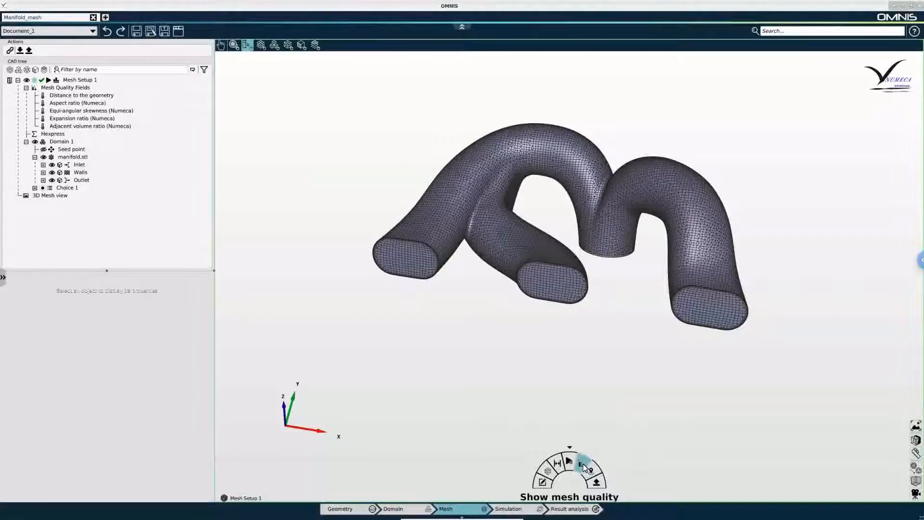
{"action": "left_click", "coordinate": [582, 464]}
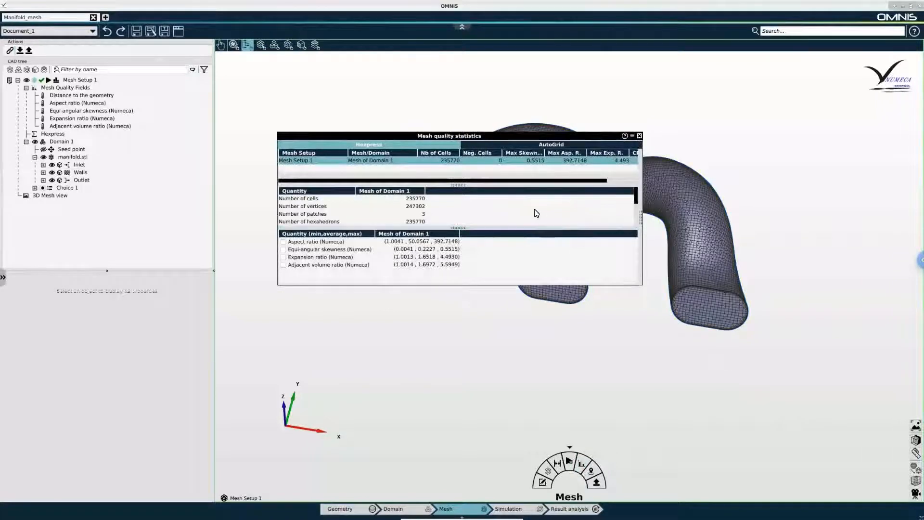
{"action": "left_click", "coordinate": [81, 171]}
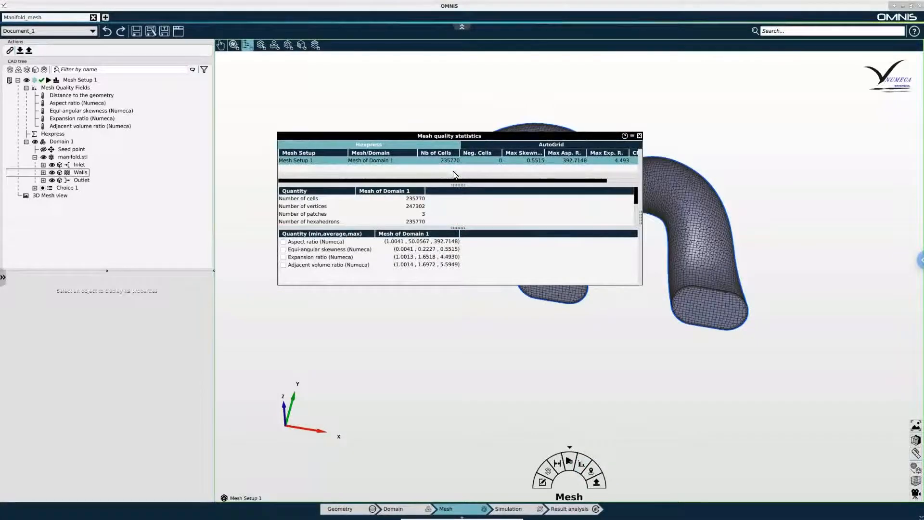
{"action": "scroll", "scroll_direction": "right", "scroll_amount": 3}
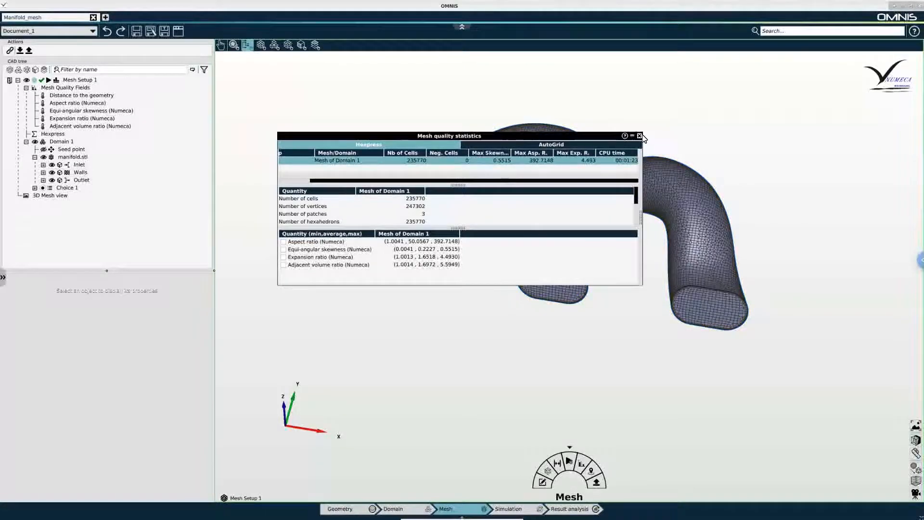
{"action": "left_click", "coordinate": [638, 135]}
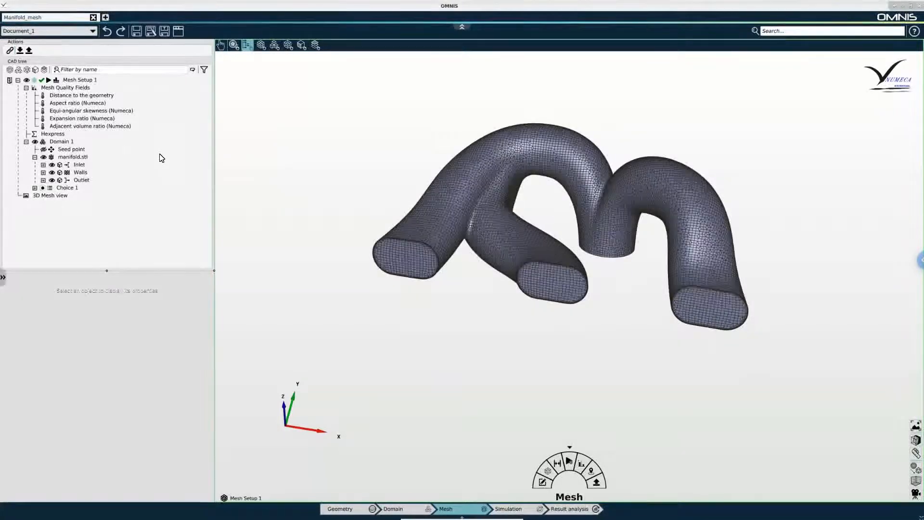
- Add an equi-angular skewness cell range with maximum 0.4 and compute its cells
{"action": "left_click", "coordinate": [91, 110]}
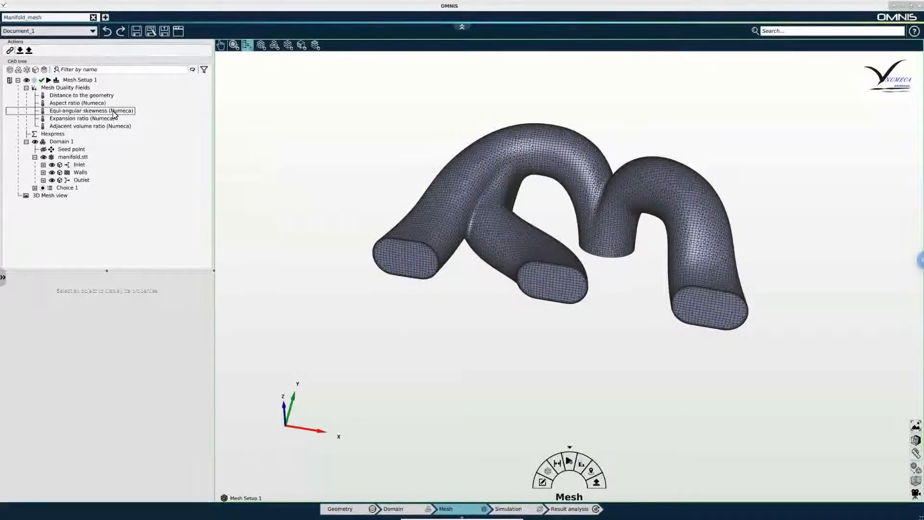
{"action": "left_click", "coordinate": [91, 110]}
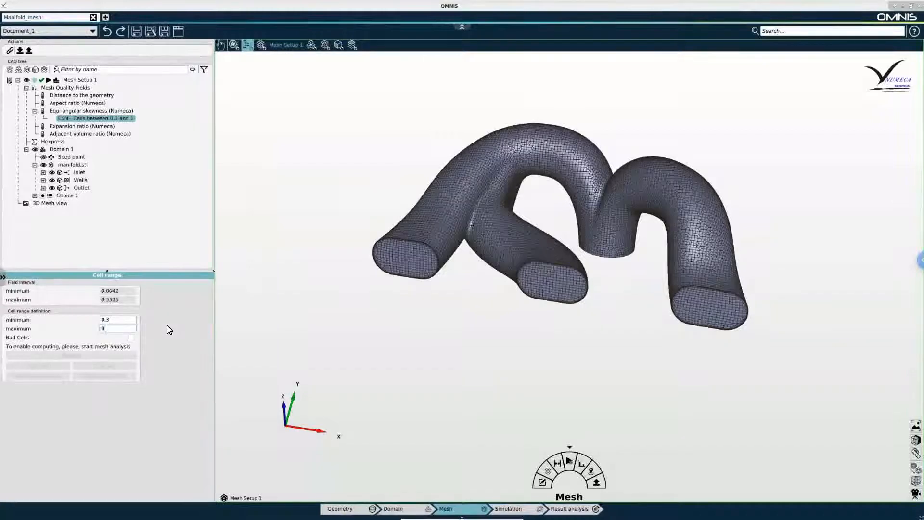
{"action": "type", "text": "0.4"}
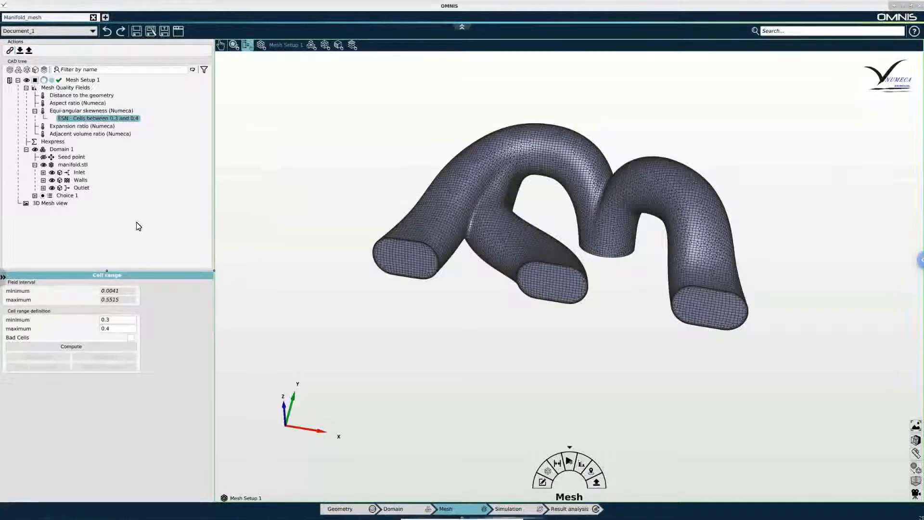
{"action": "left_click", "coordinate": [71, 346]}
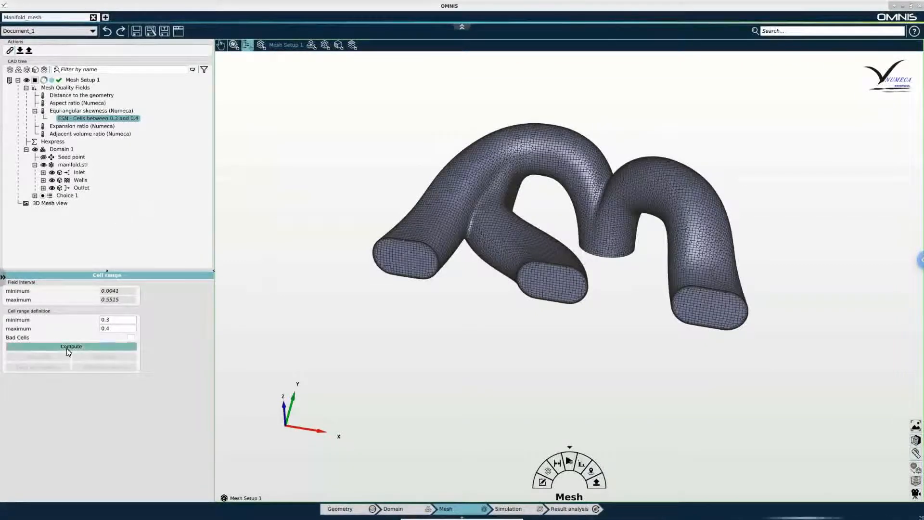
{"action": "left_click", "coordinate": [71, 346]}
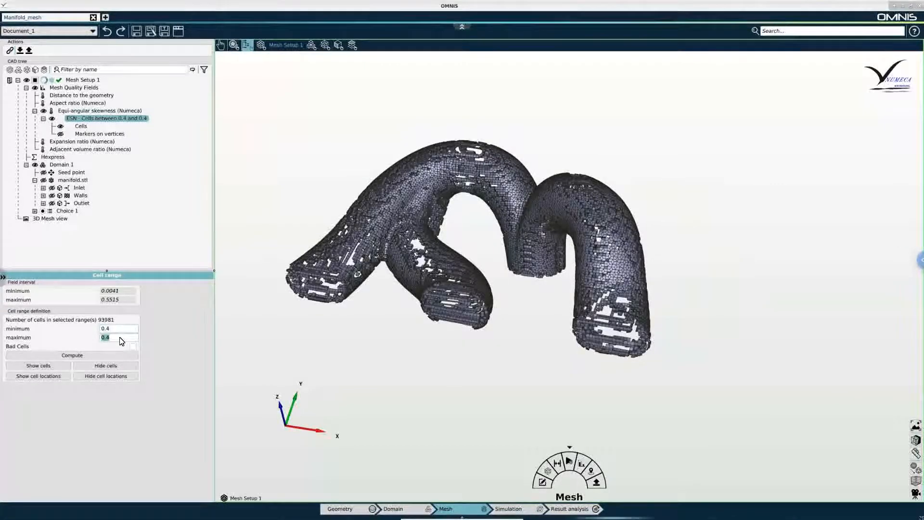
- Set the cell range maximum to 0.5 and recompute, giving 10,095 cells
{"action": "type", "text": "0.5"}
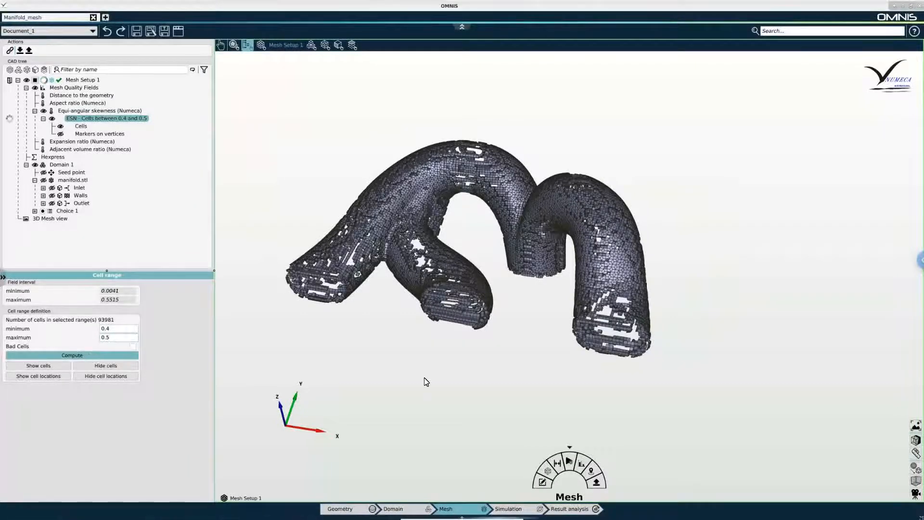
{"action": "left_click", "coordinate": [71, 355]}
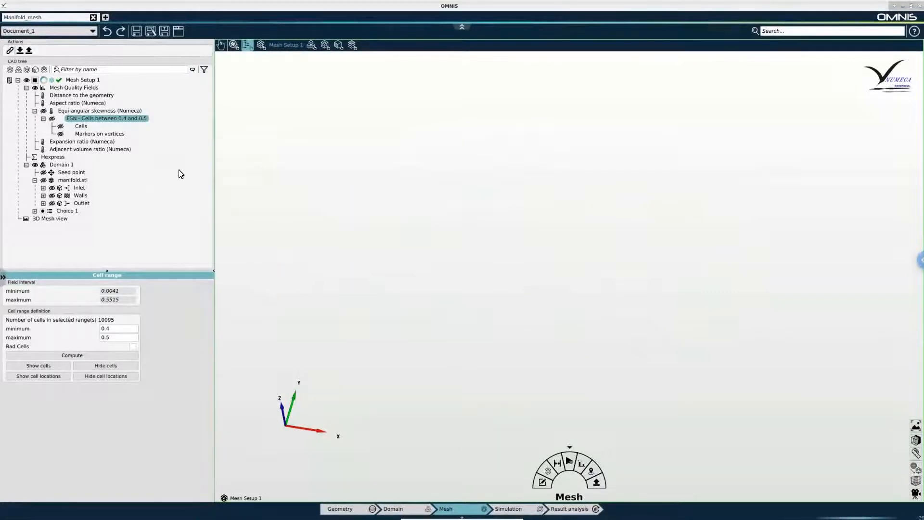
{"action": "mouse_move", "coordinate": [126, 126]}
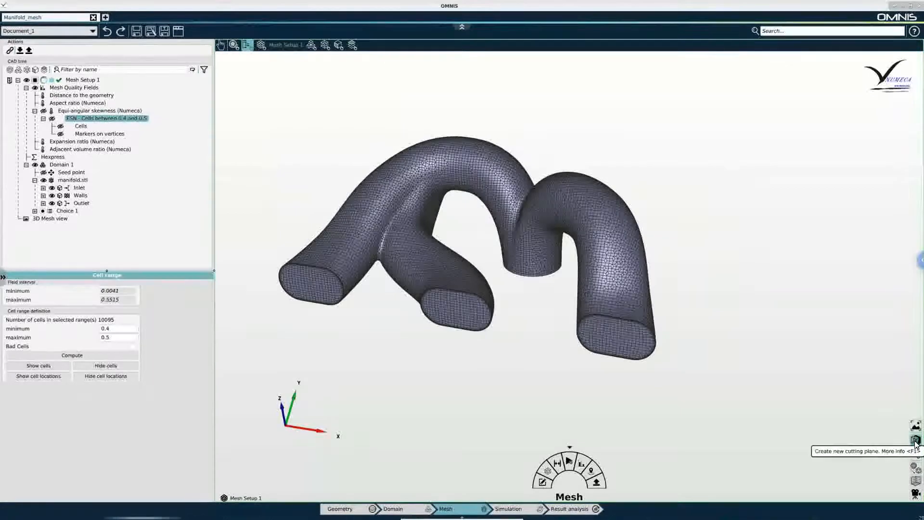
- Create a cutting plane anchored at -0.26 0 0 with its normal along X
{"action": "left_click", "coordinate": [914, 439]}
{"action": "type", "text": "-26 0 0"}
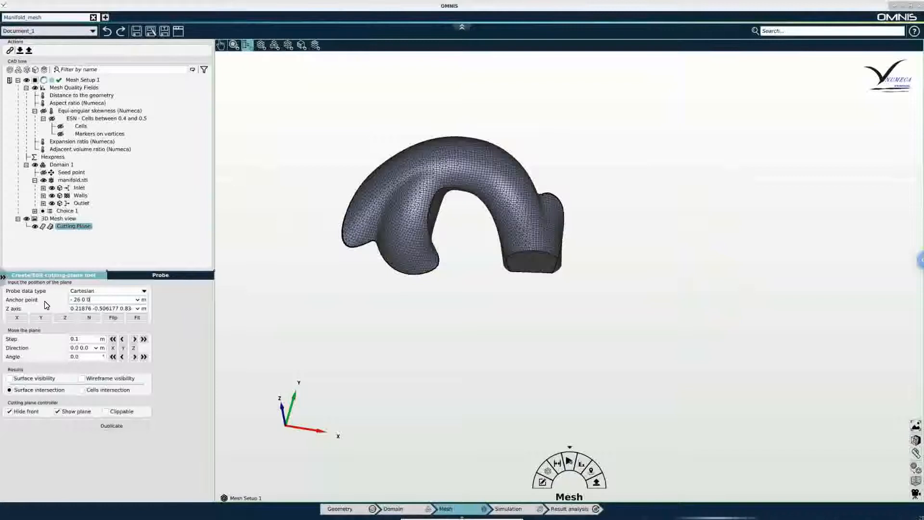
{"action": "left_click", "coordinate": [17, 317]}
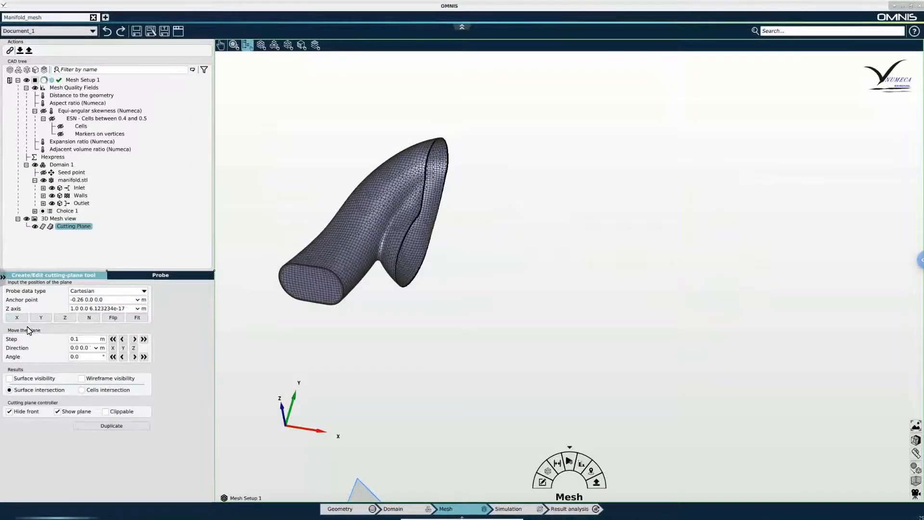
{"action": "left_click", "coordinate": [10, 378]}
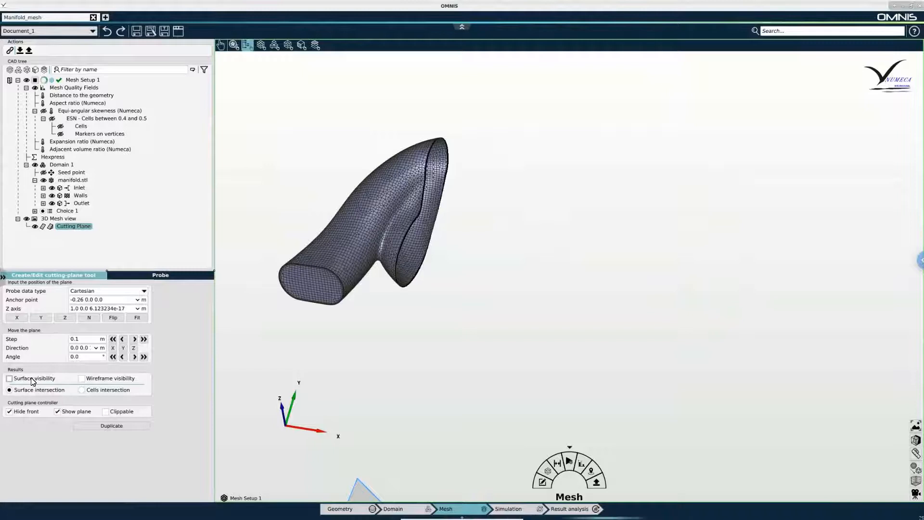
- Turn on surface and wireframe visibility for the cutting plane and zoom into the section
{"action": "left_click", "coordinate": [10, 378]}
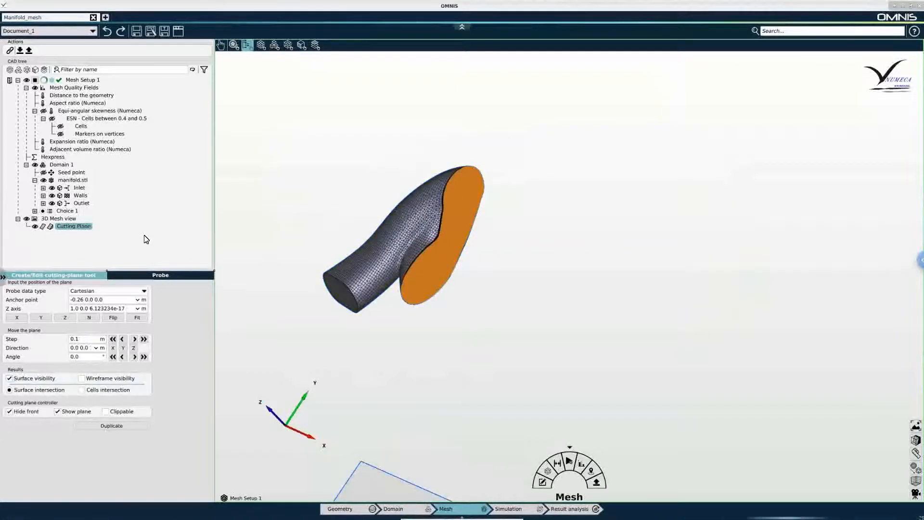
{"action": "left_click", "coordinate": [81, 378]}
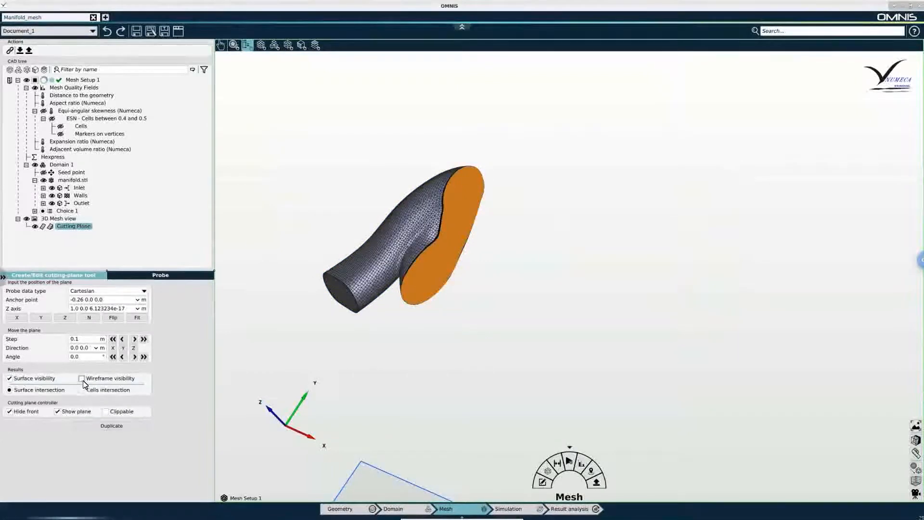
{"action": "left_click", "coordinate": [81, 377]}
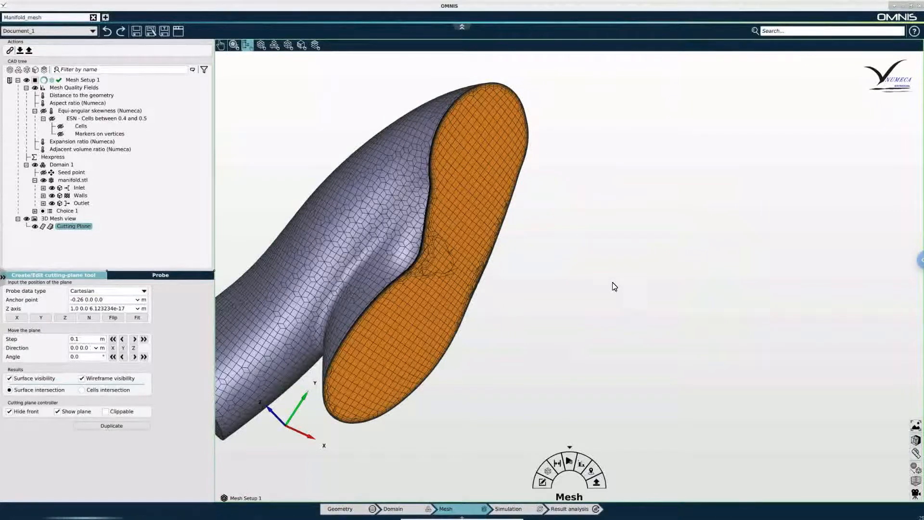
{"action": "scroll", "scroll_direction": "up", "scroll_amount": 3}
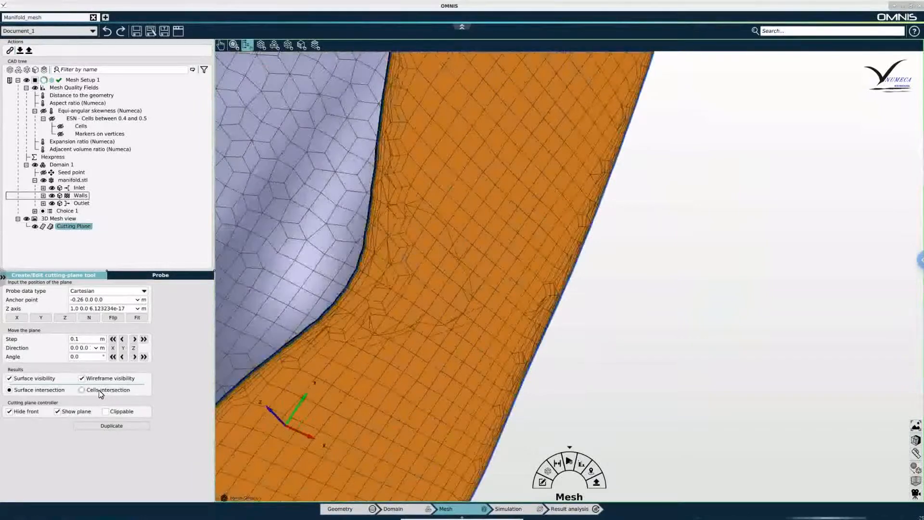
- Display the cells intersected by the cutting plane, then orbit to view the whole manifold
{"action": "left_click", "coordinate": [81, 389]}
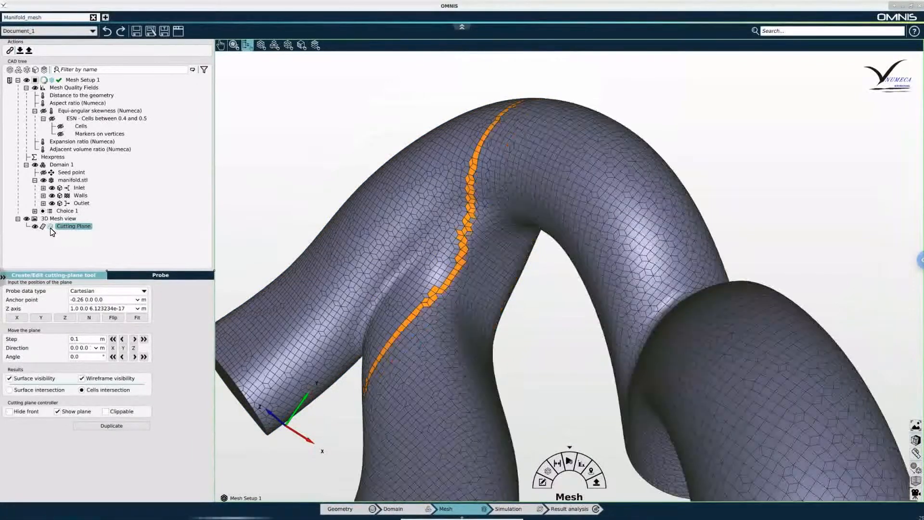
{"action": "left_click_drag", "start_coordinate": [530, 236], "coordinate": [413, 295]}
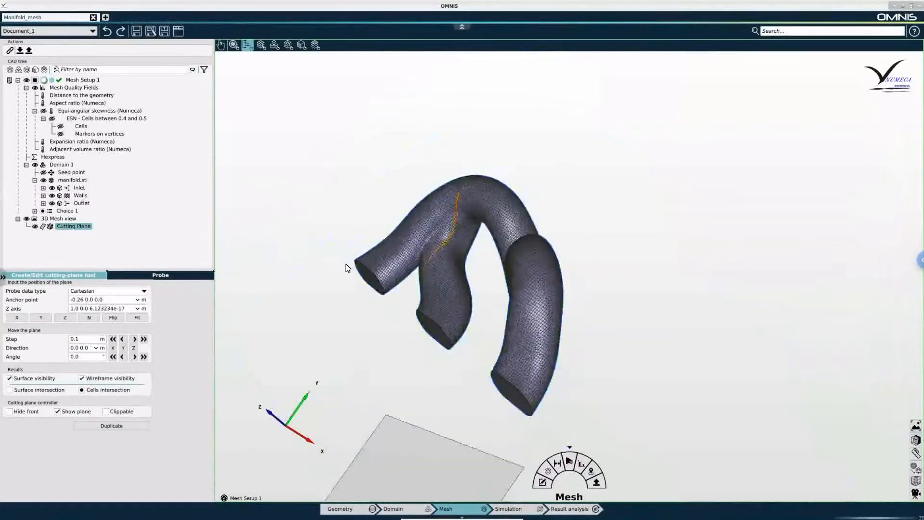